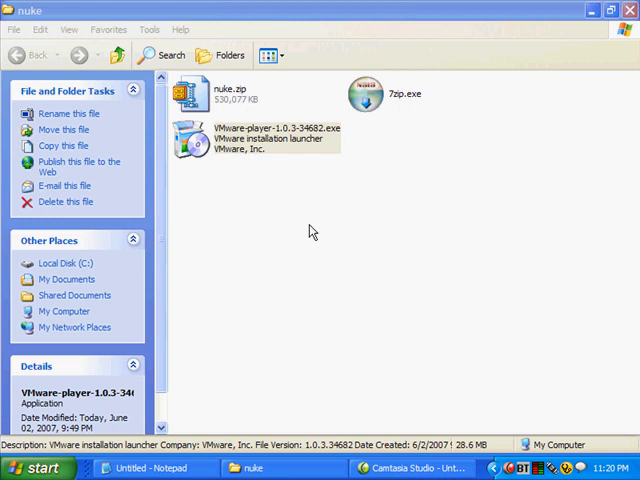
mouse_move(276, 205)
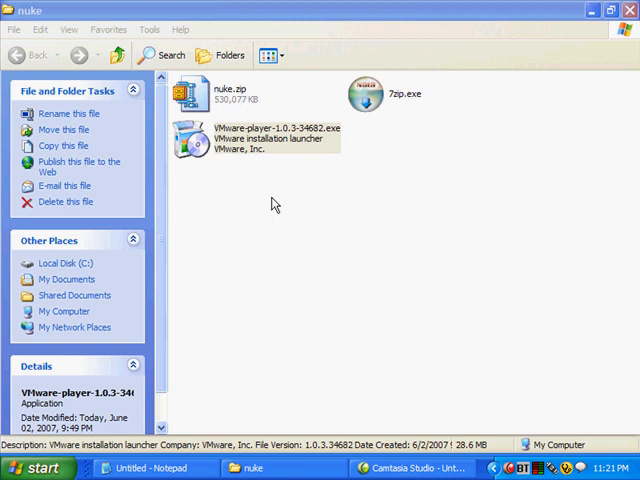
mouse_move(222, 208)
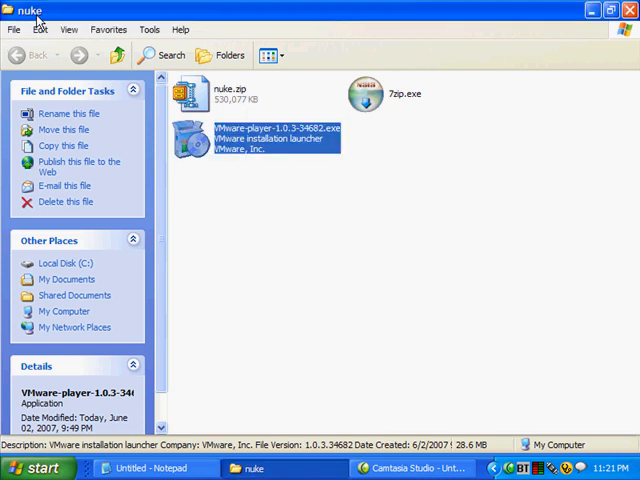
mouse_move(95, 27)
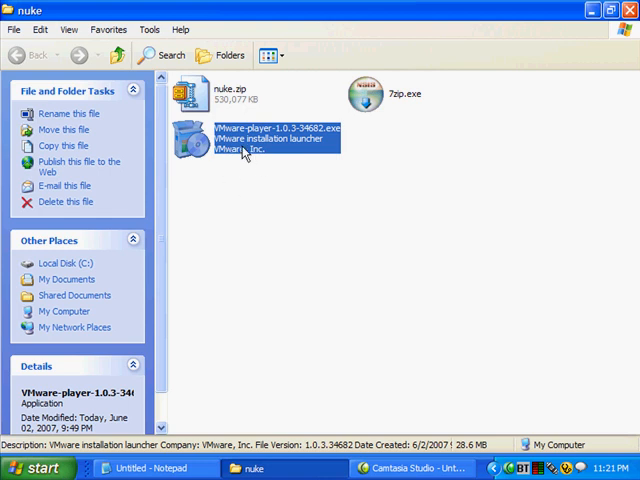
mouse_move(268, 160)
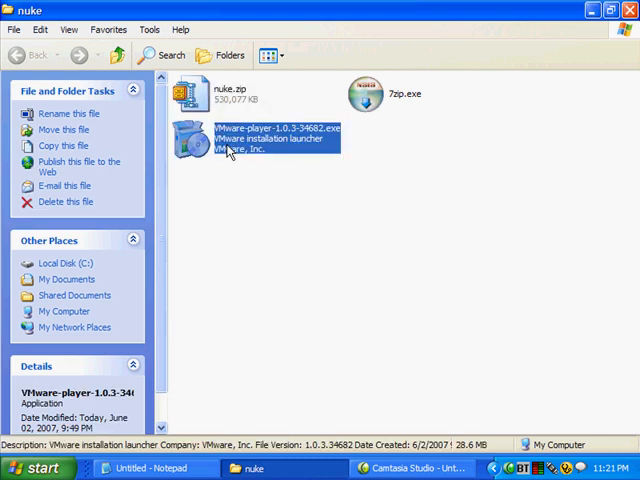
mouse_move(233, 168)
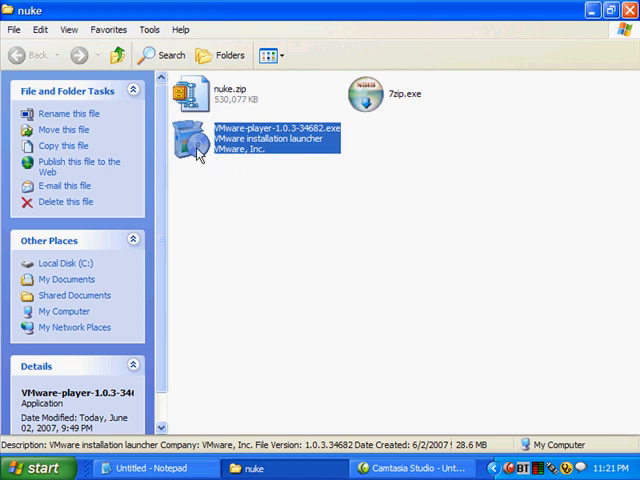
mouse_move(278, 281)
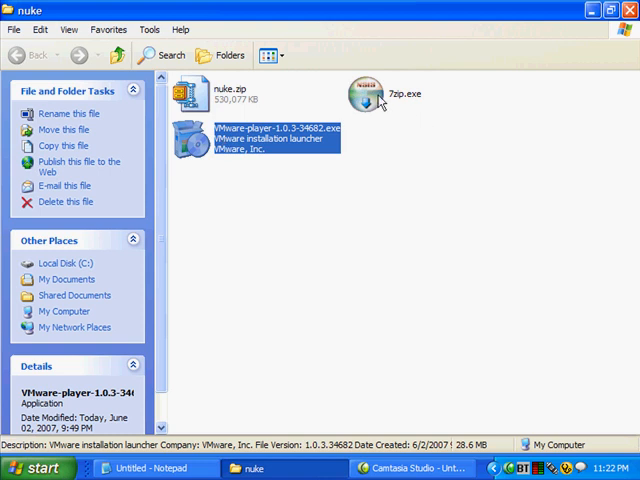
mouse_move(378, 127)
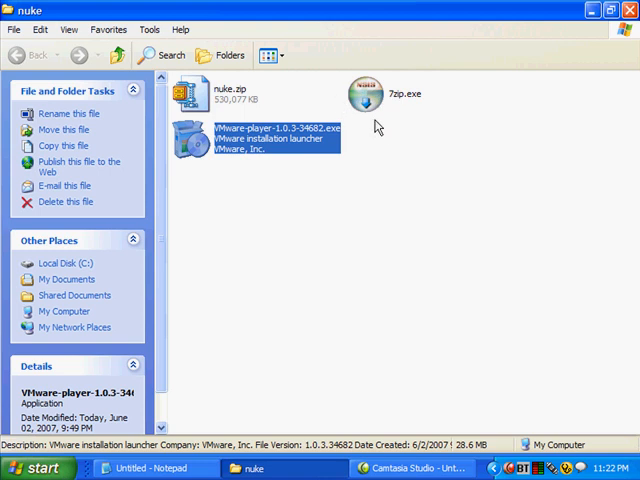
mouse_move(238, 120)
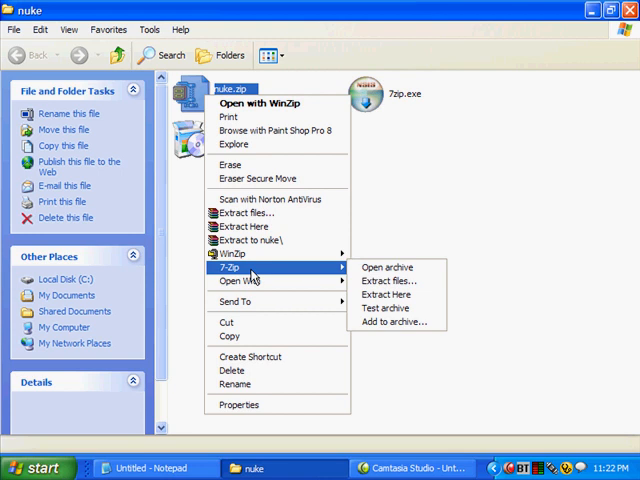
mouse_move(392, 294)
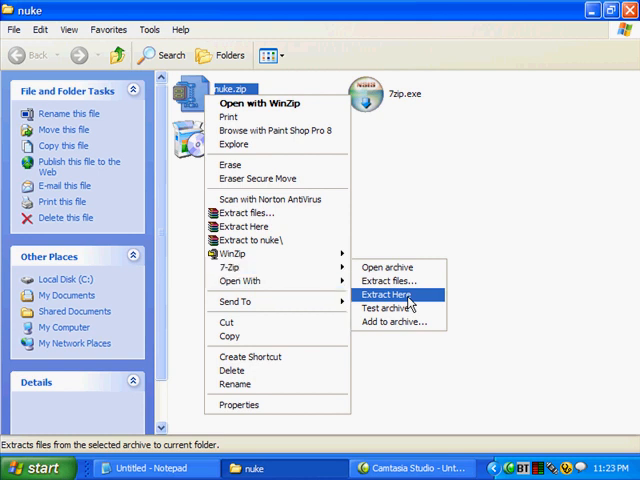
Extract nuke.zip in place with 7-Zip's Extract Here.
left_click(383, 296)
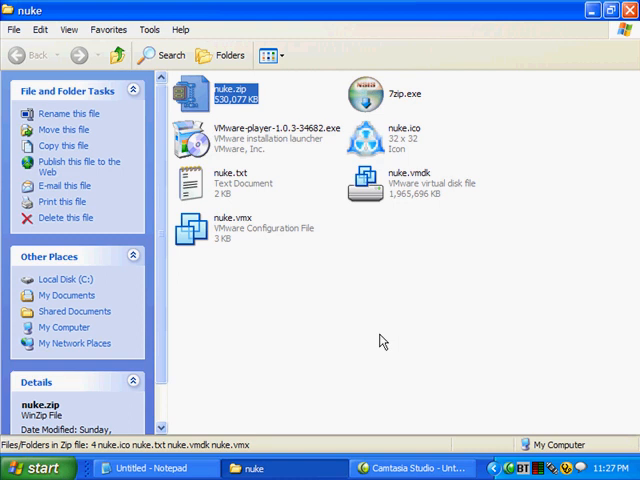
mouse_move(383, 181)
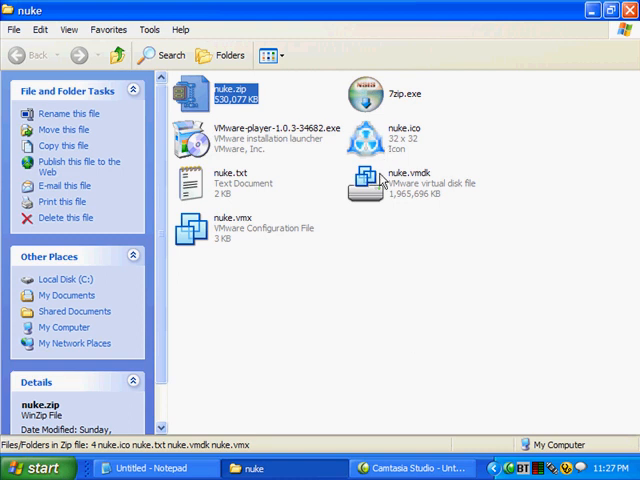
mouse_move(347, 182)
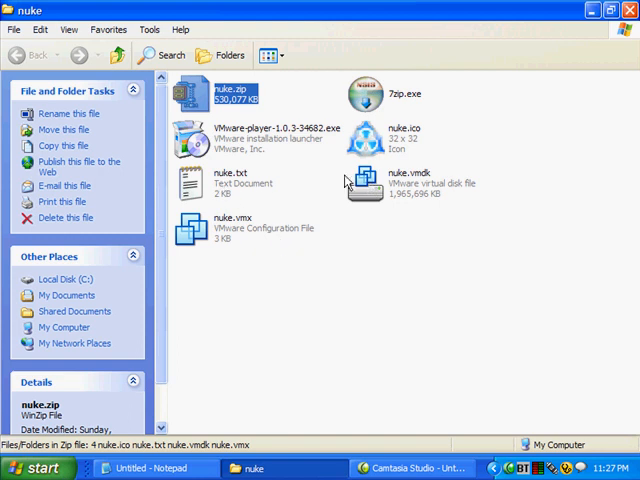
mouse_move(405, 201)
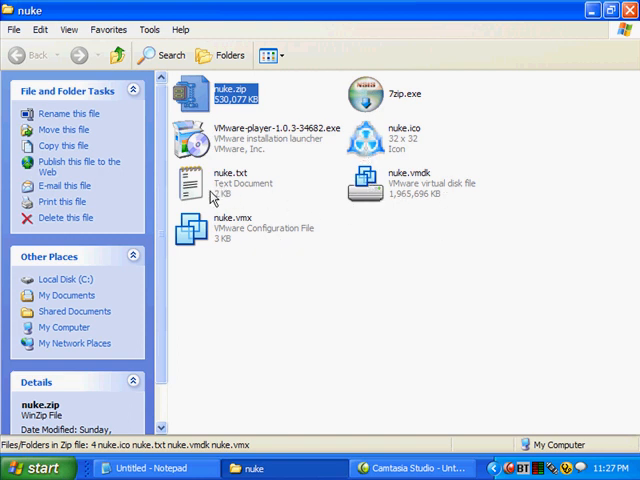
mouse_move(215, 197)
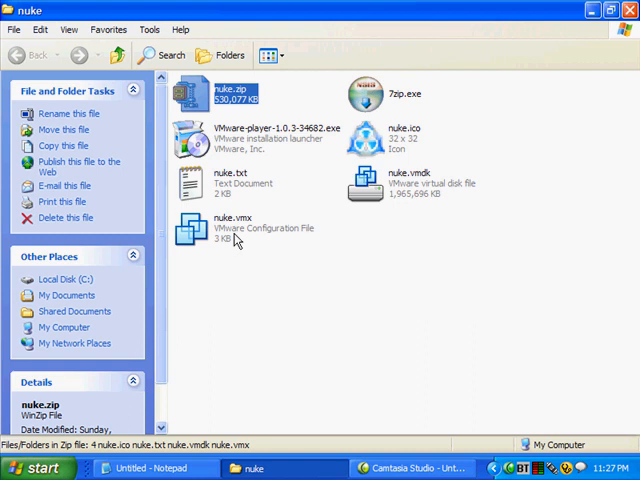
mouse_move(306, 247)
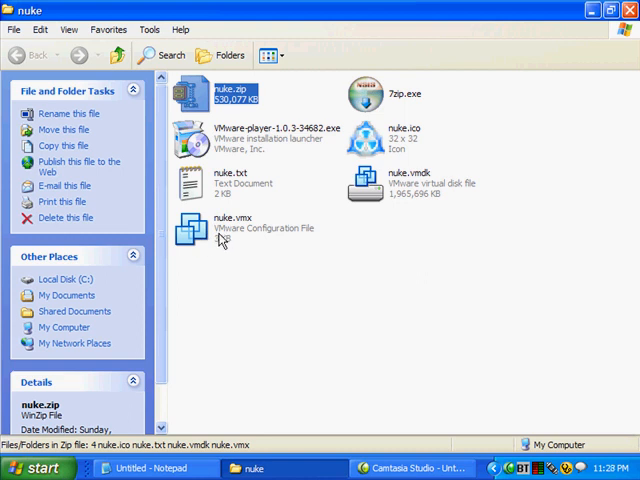
mouse_move(415, 199)
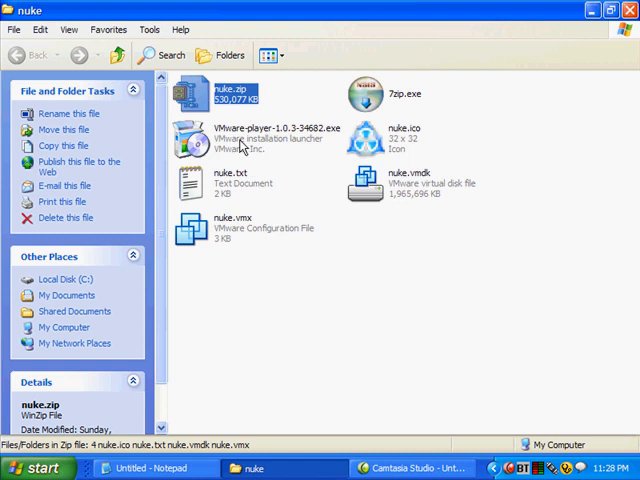
mouse_move(238, 148)
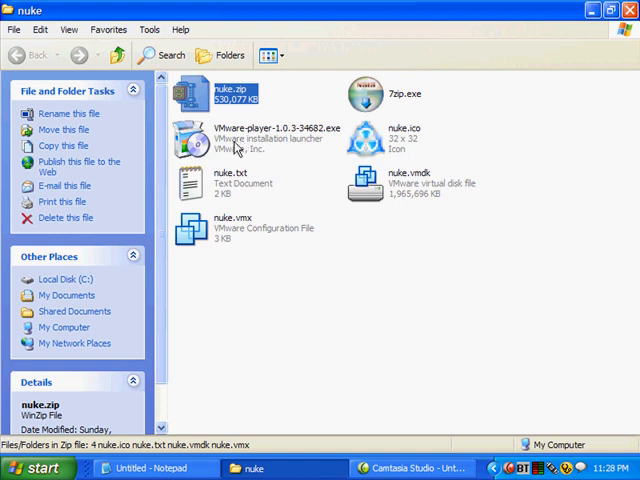
mouse_move(206, 242)
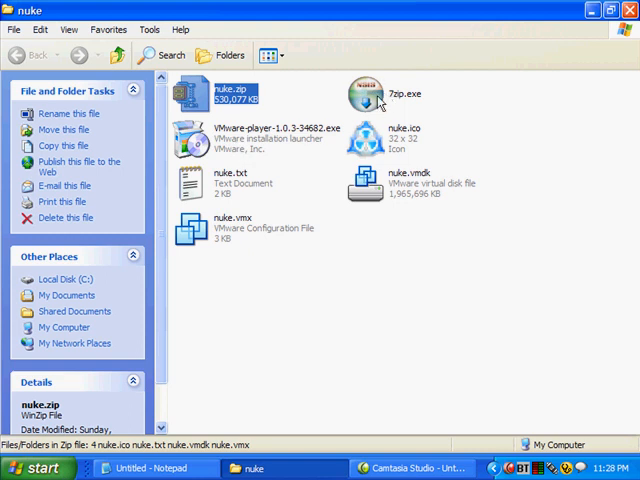
mouse_move(315, 110)
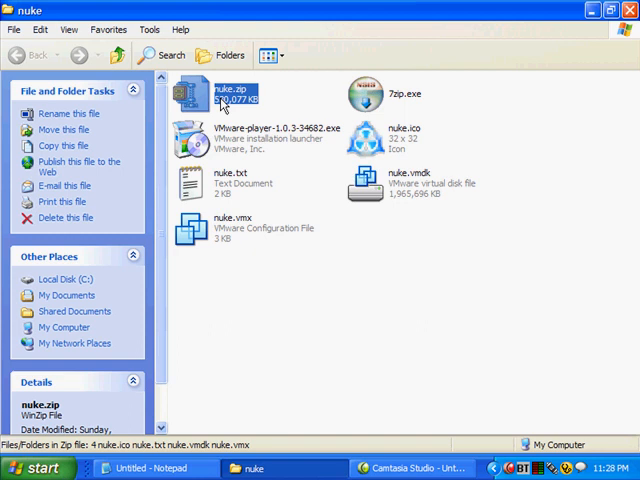
mouse_move(226, 368)
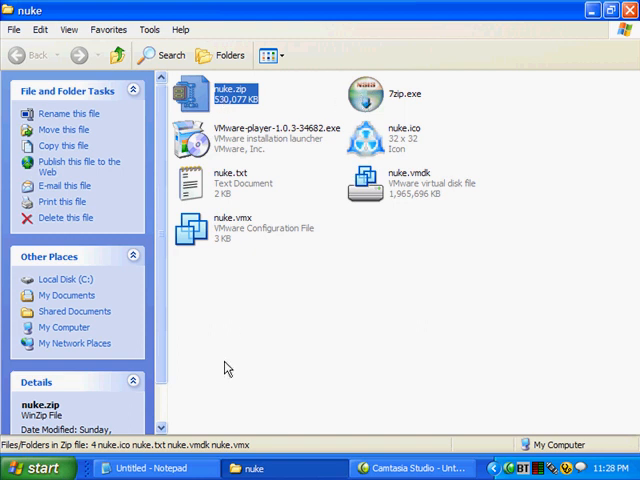
mouse_move(368, 210)
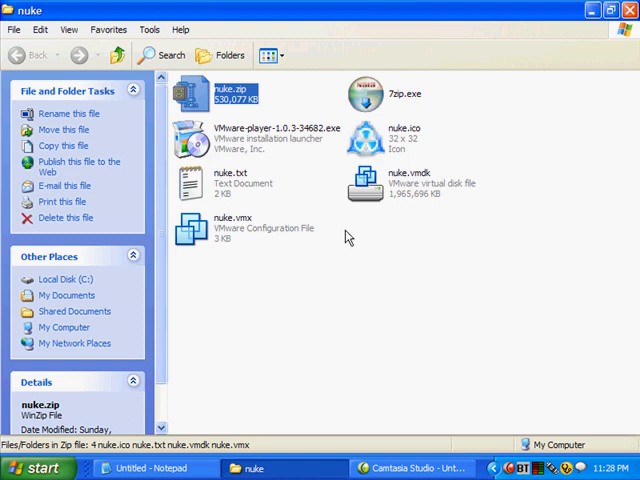
mouse_move(231, 254)
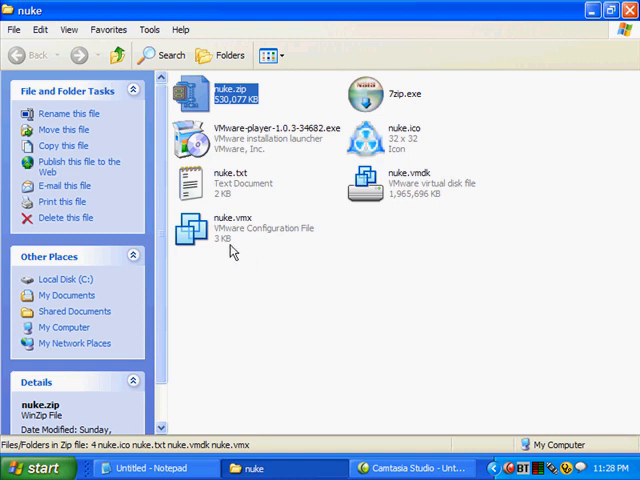
mouse_move(222, 237)
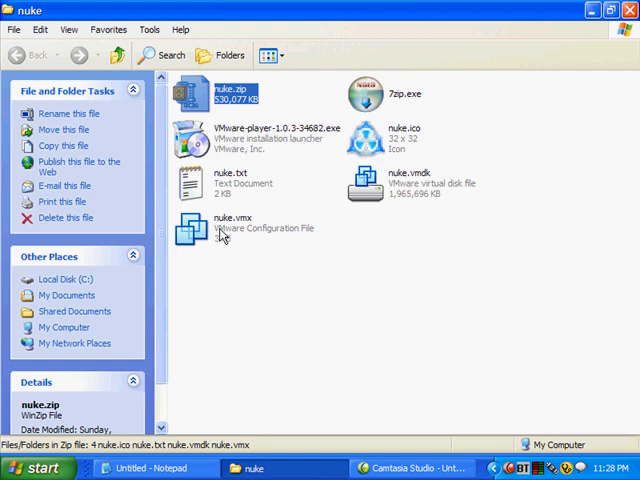
Launch nuke.vmx in VMware Player and cancel the update check notice.
left_click(215, 225)
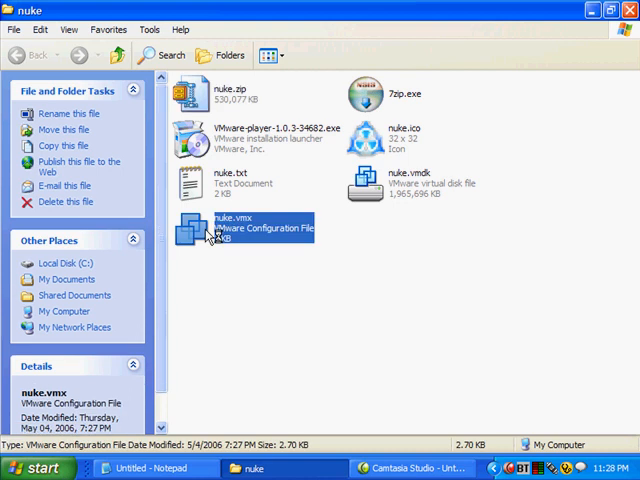
double_click(245, 230)
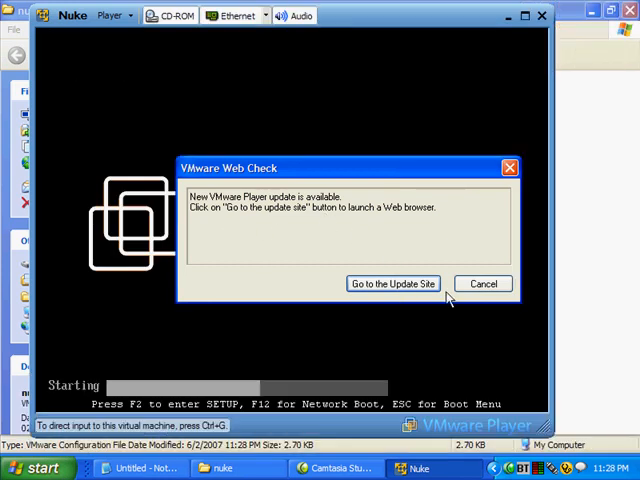
left_click(482, 283)
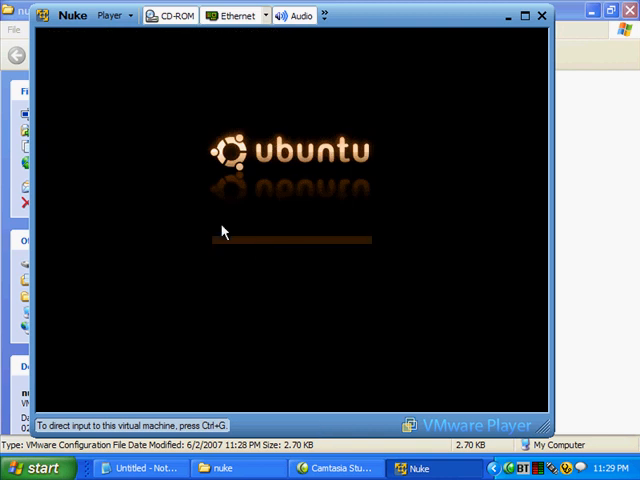
mouse_move(212, 283)
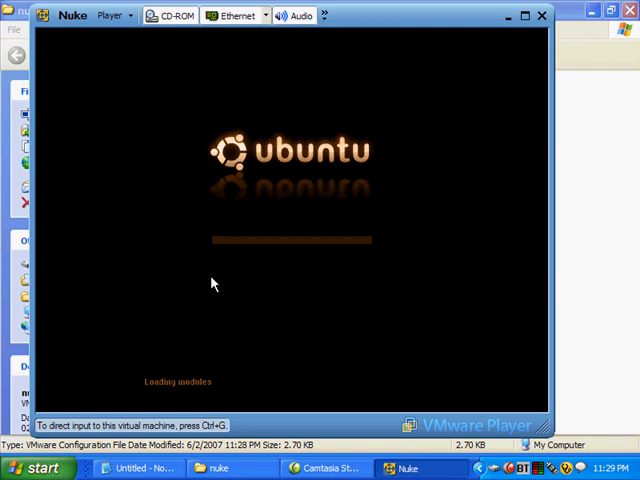
mouse_move(608, 157)
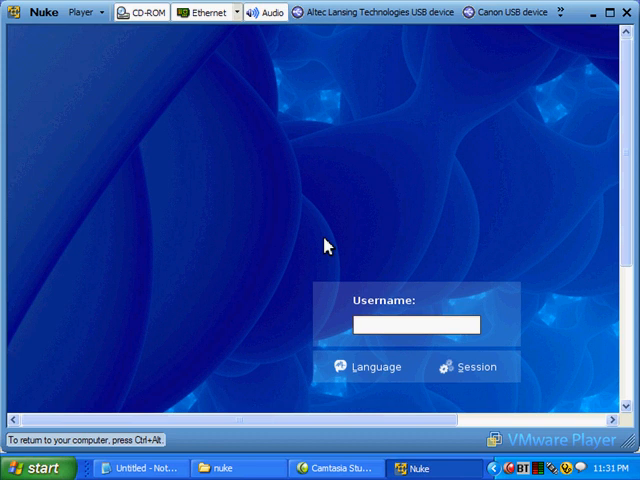
Log in to Ubuntu as user 'nuk' with the password.
type("nuk")
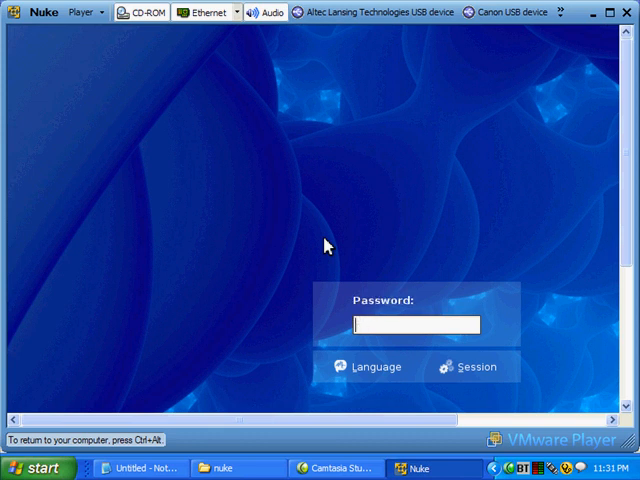
type("••••")
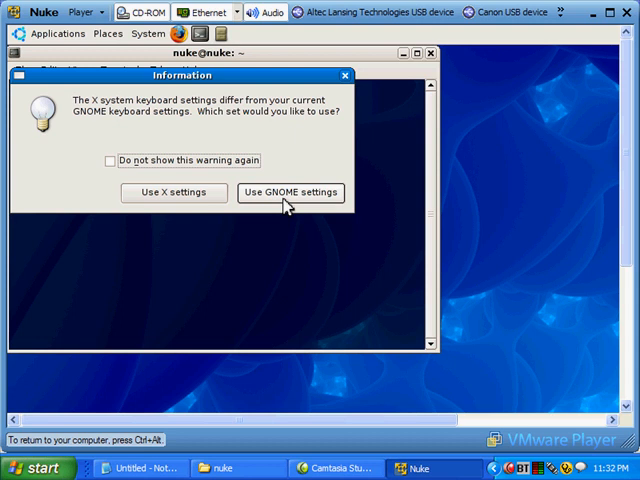
mouse_move(280, 205)
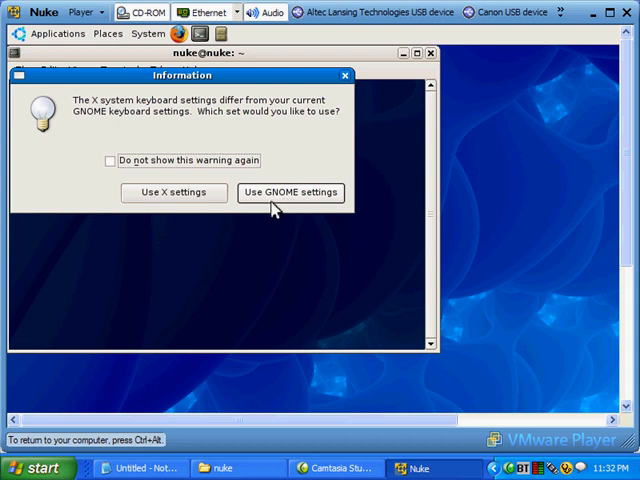
mouse_move(174, 192)
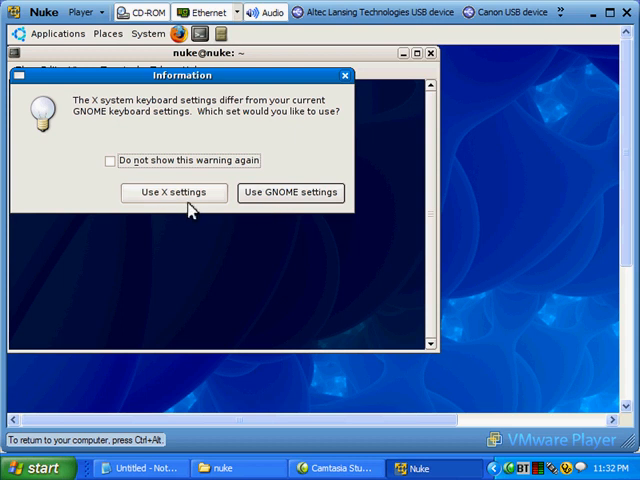
mouse_move(260, 210)
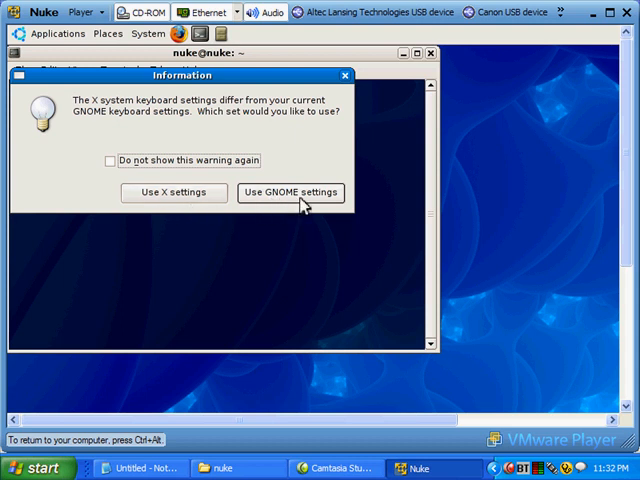
Choose 'Use GNOME settings' in the keyboard Information dialog.
left_click(290, 192)
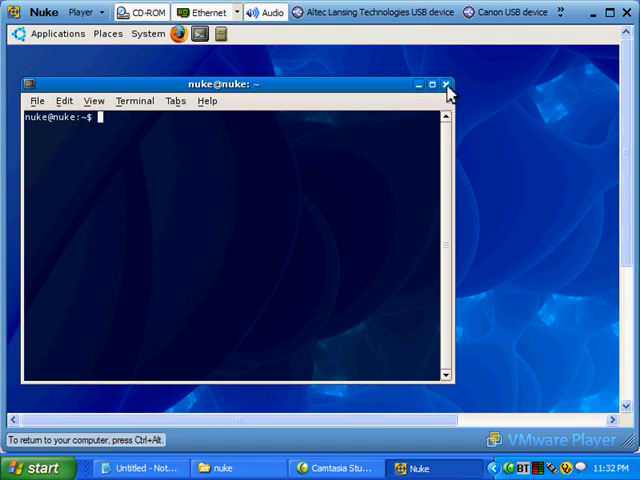
mouse_move(446, 85)
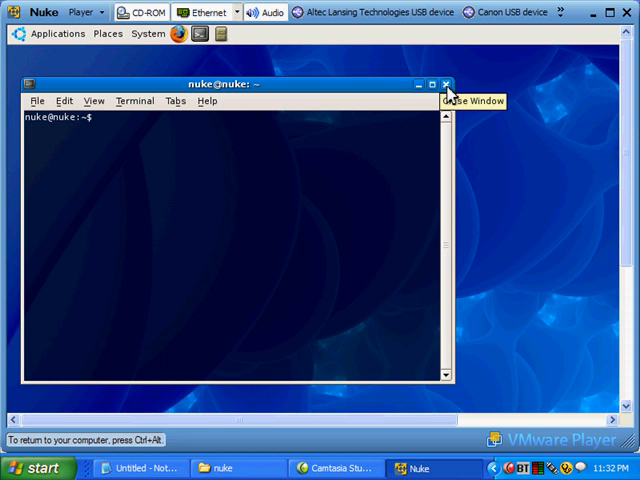
Close the terminal window and browse the Applications menu.
left_click(447, 84)
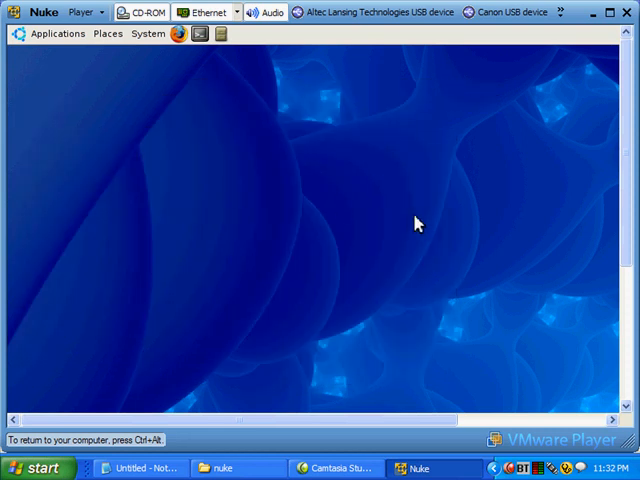
mouse_move(375, 281)
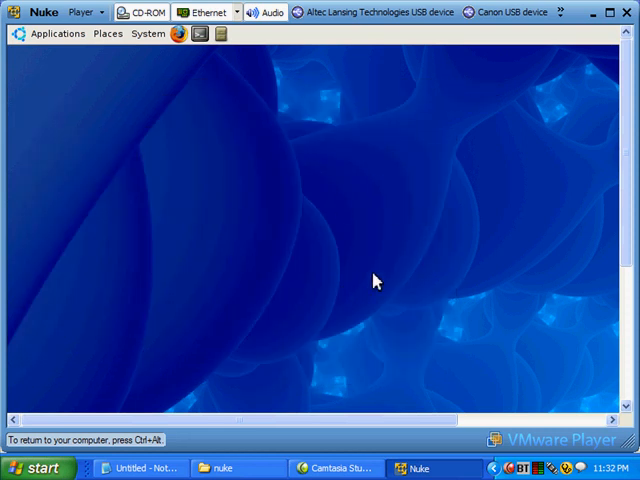
mouse_move(207, 57)
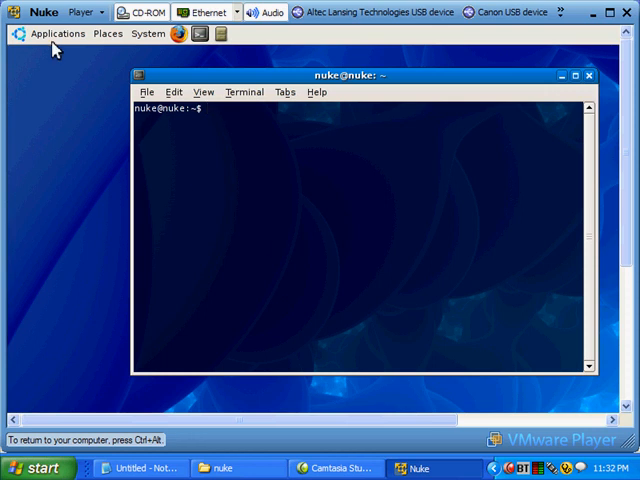
left_click(57, 33)
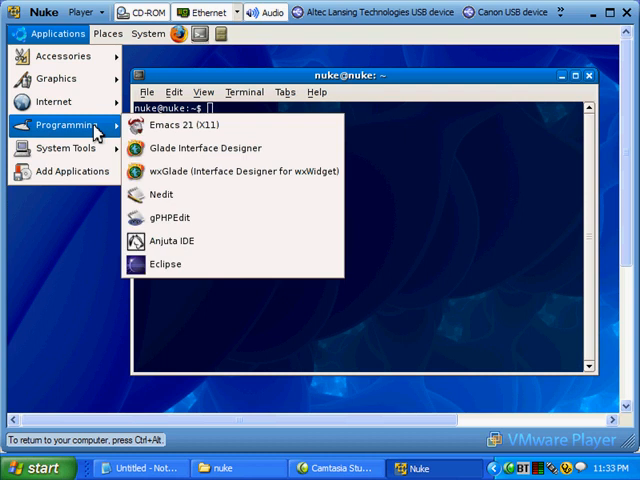
mouse_move(65, 148)
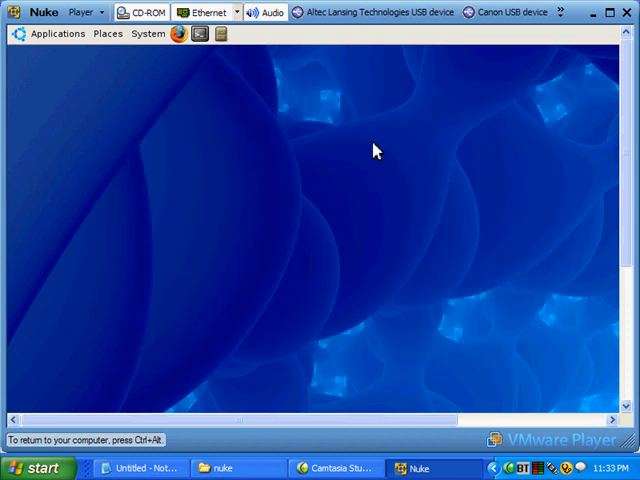
mouse_move(200, 34)
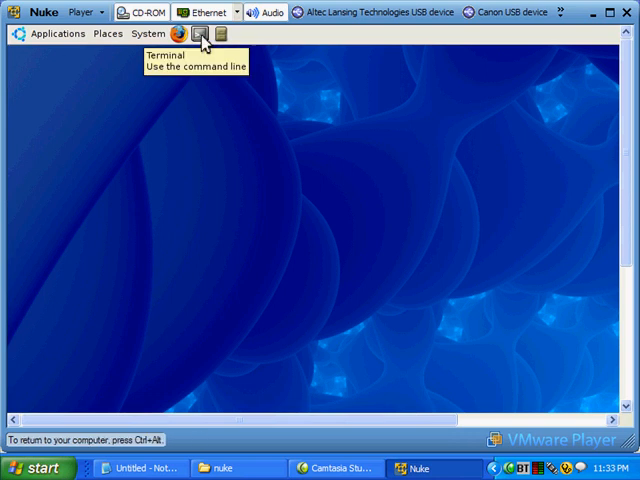
Open a new terminal and enter 'vmware-toolbox &'.
left_click(198, 33)
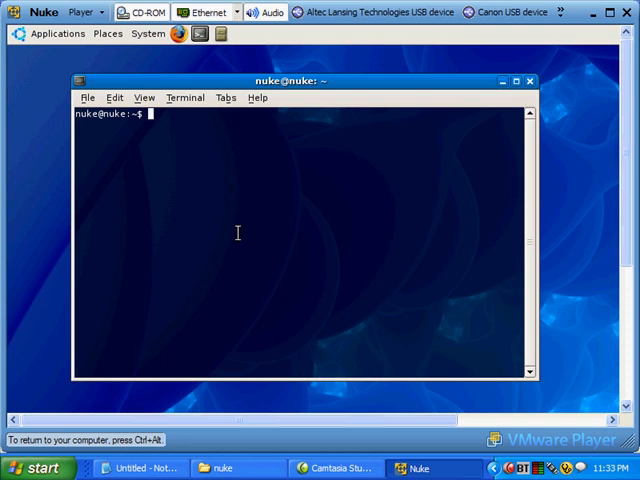
type("vm")
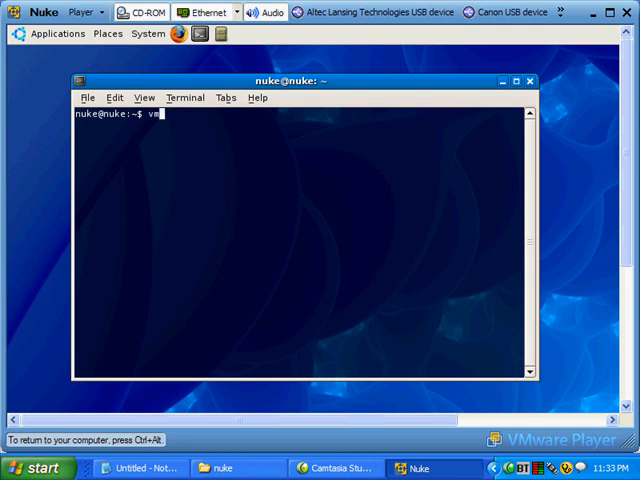
type("ware")
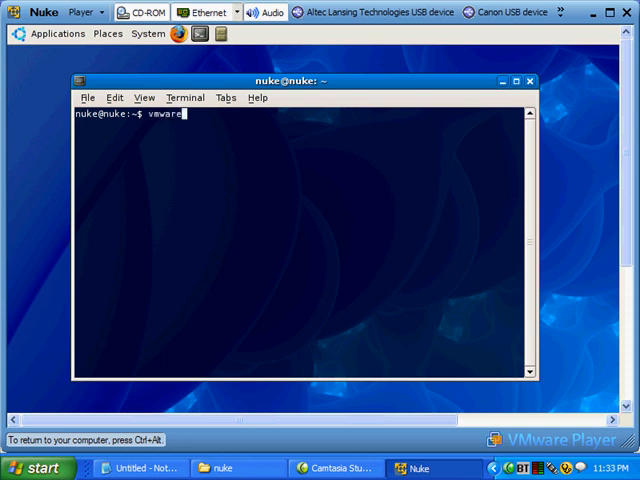
type("-too")
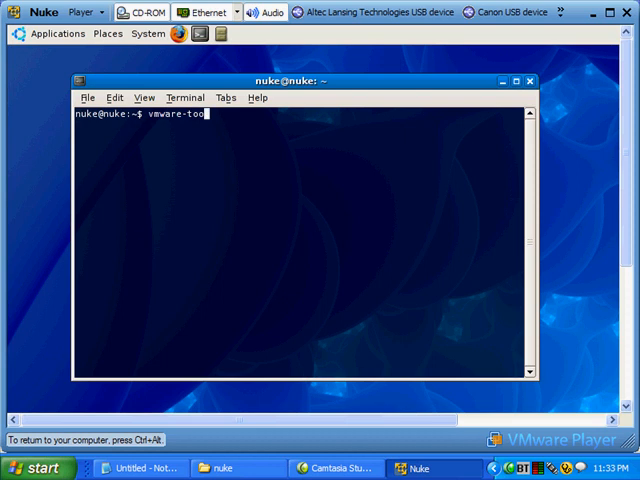
type("lbox")
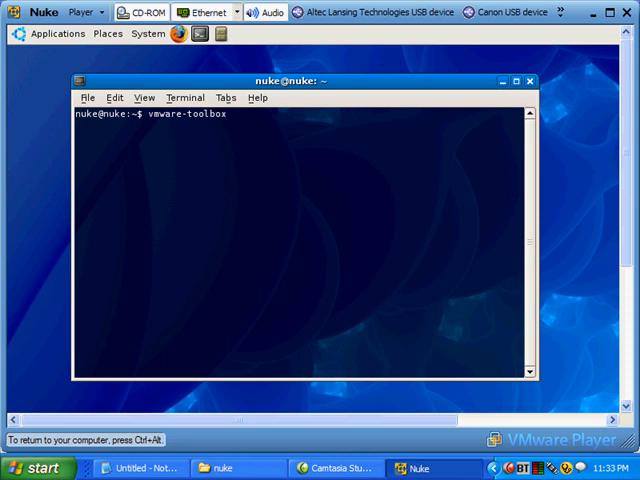
type("&")
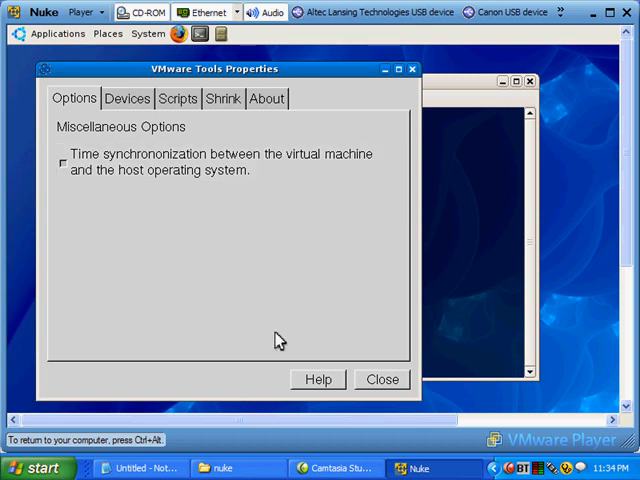
mouse_move(400, 90)
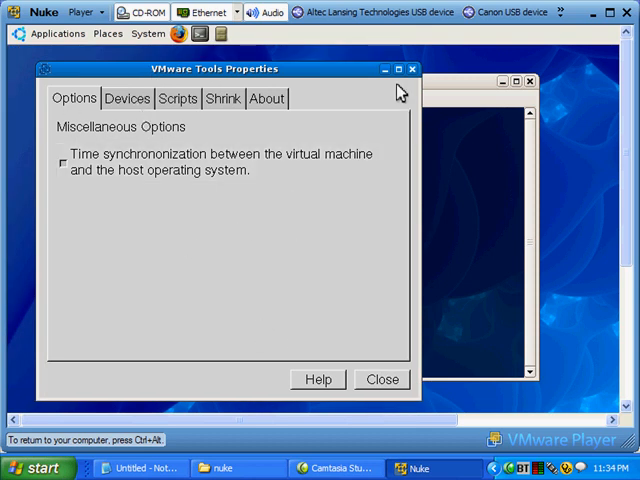
mouse_move(397, 82)
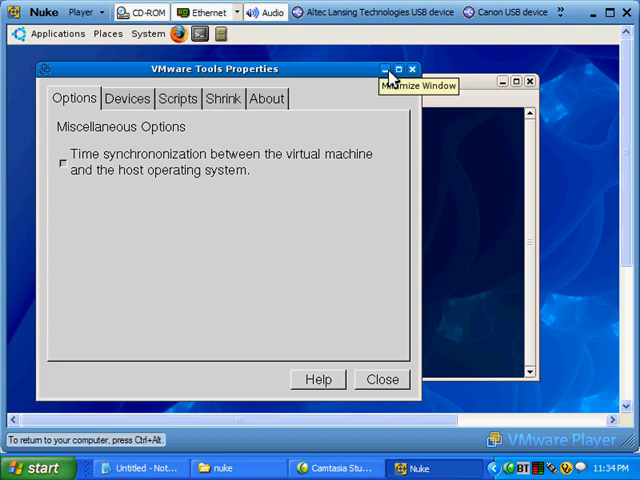
mouse_move(388, 78)
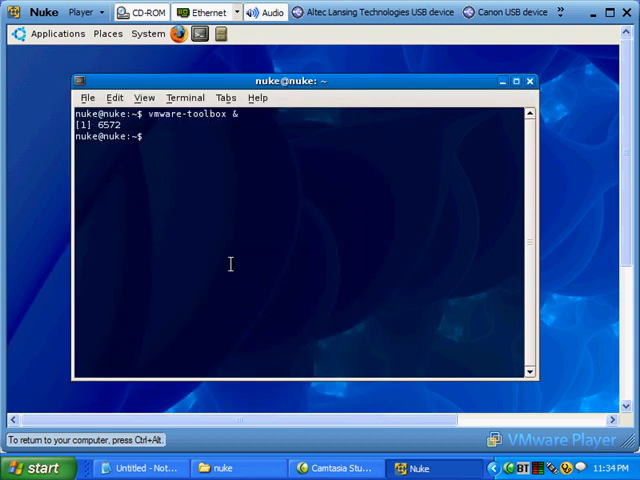
Enter 'ls -l' in the terminal after backgrounding vmware-toolbox.
type("ls -ltr")
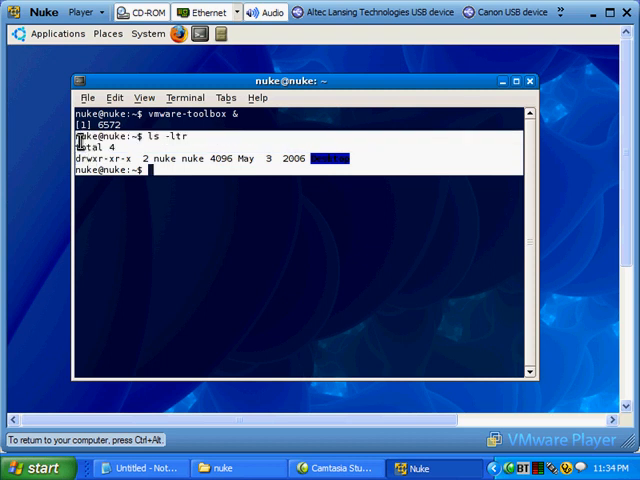
mouse_move(302, 199)
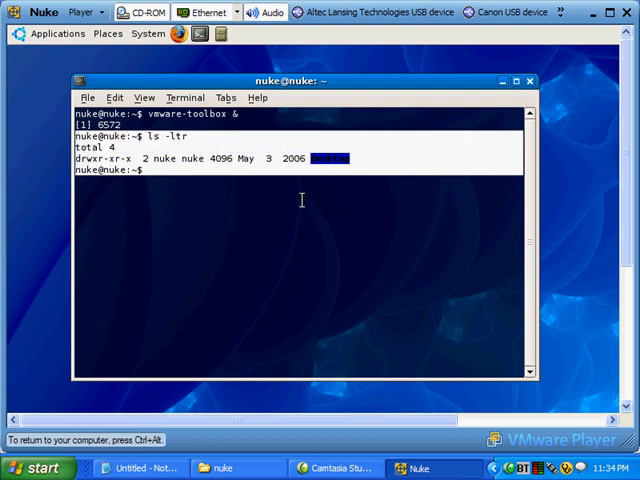
Select the ls -ltr output in the terminal to copy it.
left_click(114, 97)
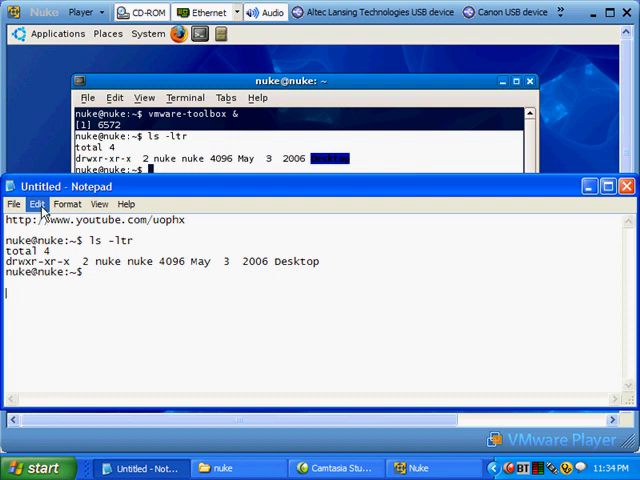
Paste the terminal listing into Notepad via Edit > Paste.
left_click(35, 204)
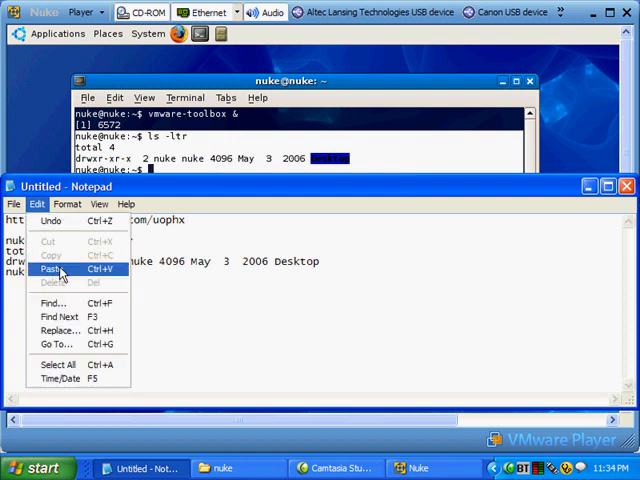
left_click(52, 269)
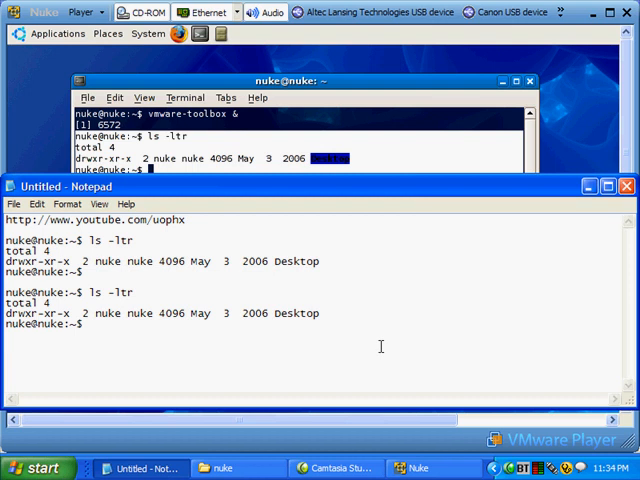